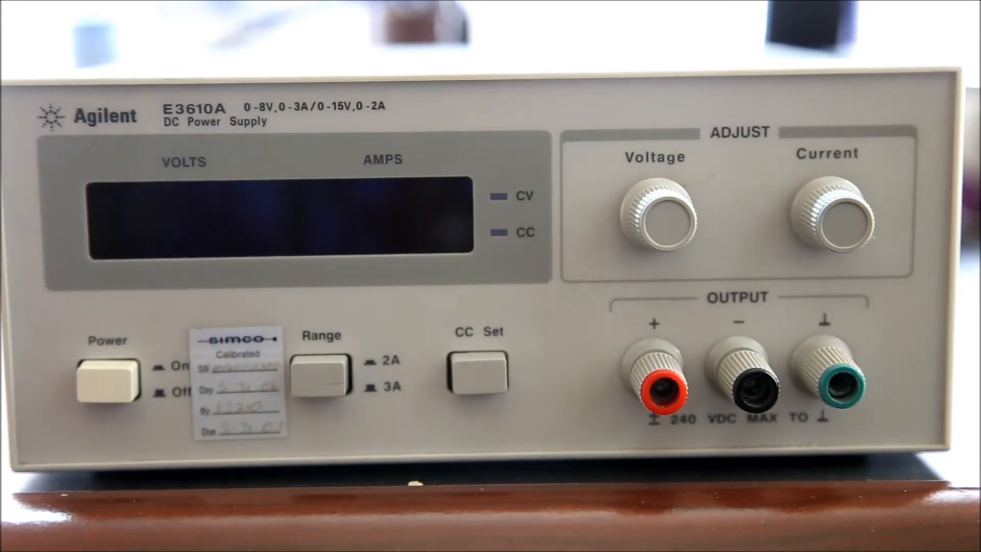
{"action": "left_click", "coordinate": [108, 376]}
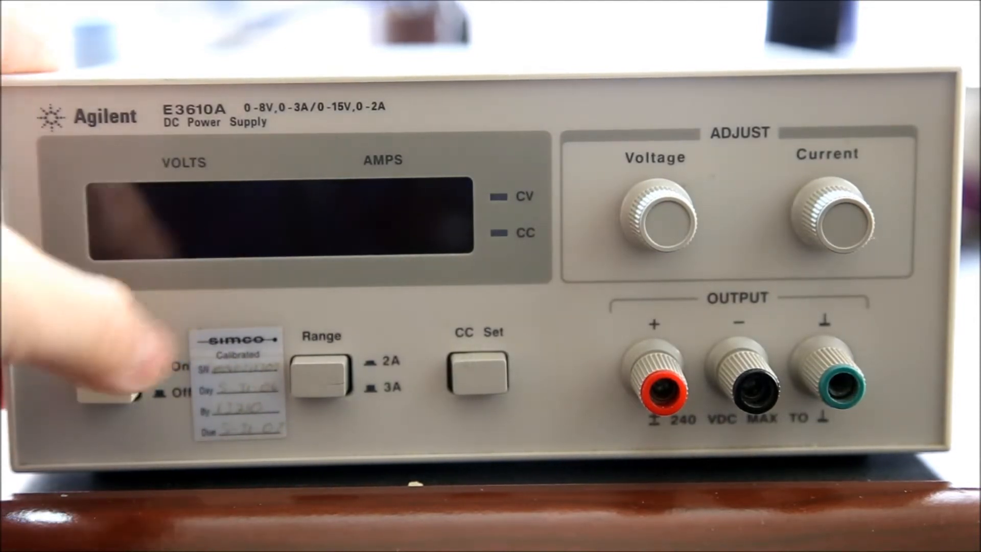
{"action": "left_click", "coordinate": [108, 380]}
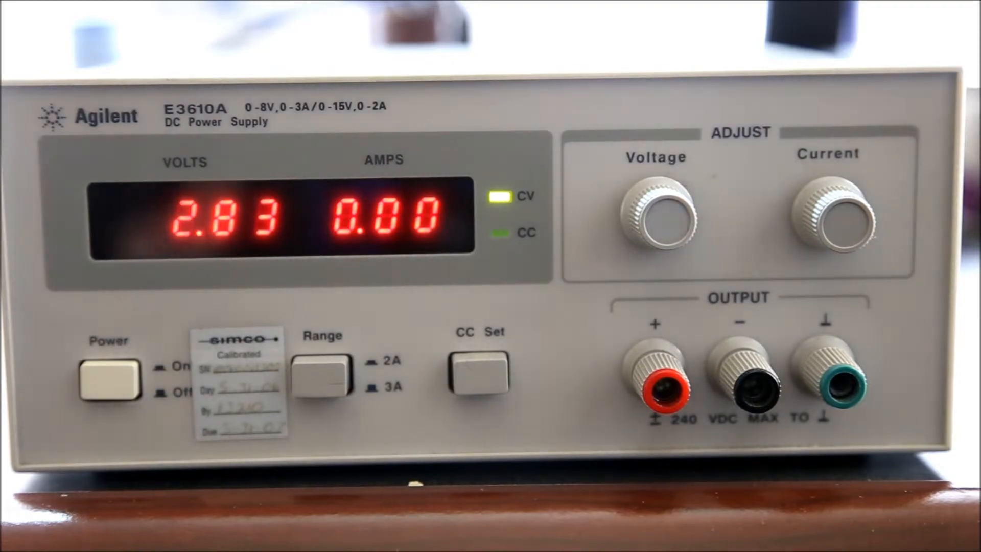
{"action": "left_click", "coordinate": [324, 370]}
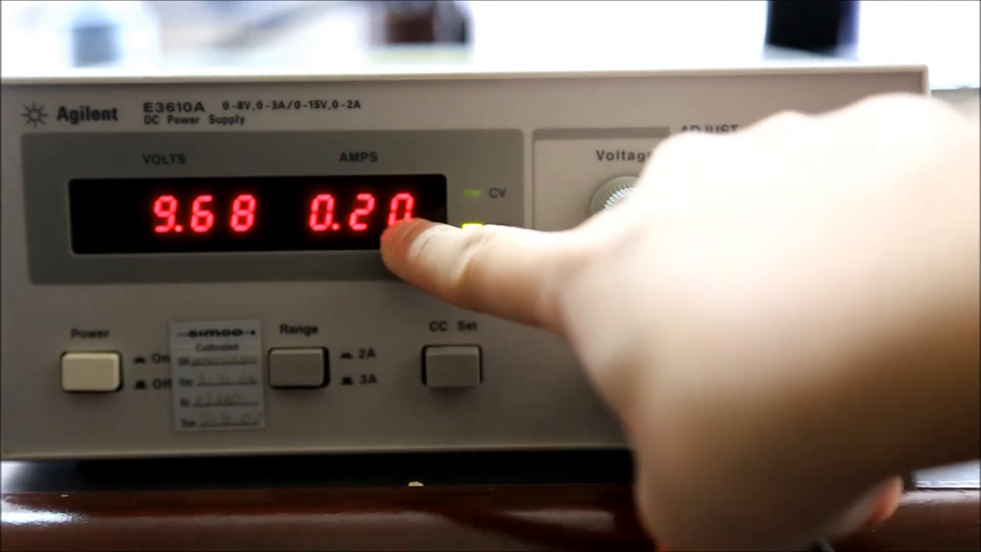
{"action": "left_click", "coordinate": [453, 360]}
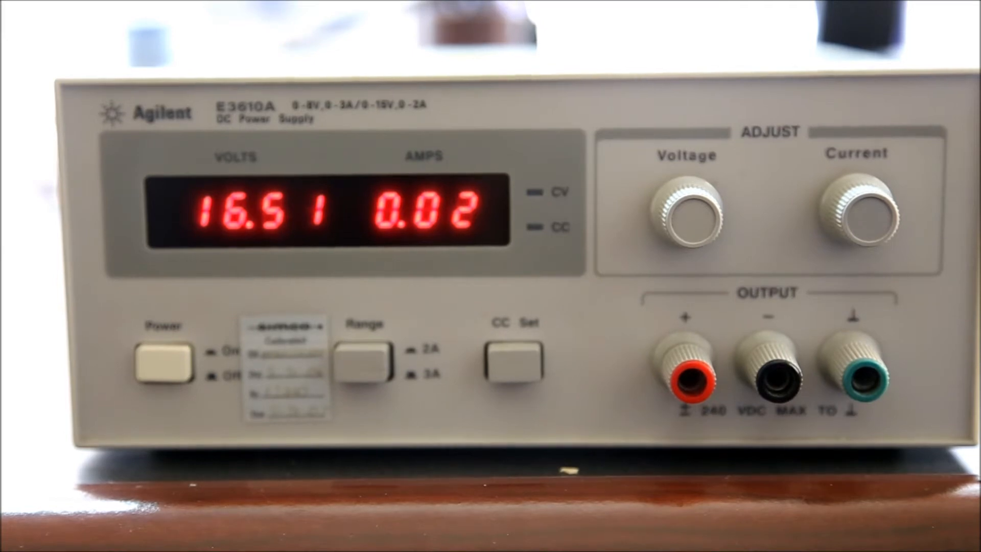
{"action": "left_click", "coordinate": [514, 362]}
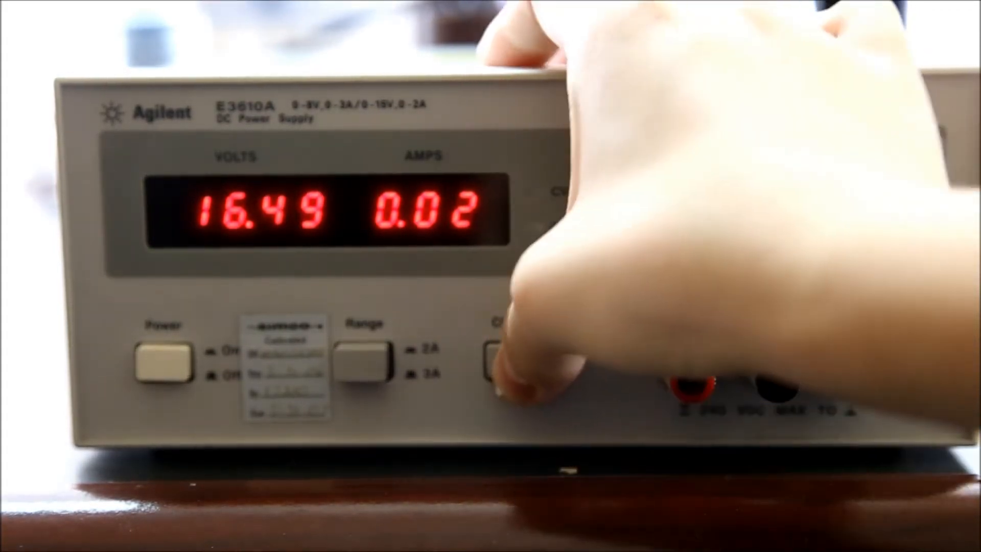
{"action": "left_click", "coordinate": [510, 360]}
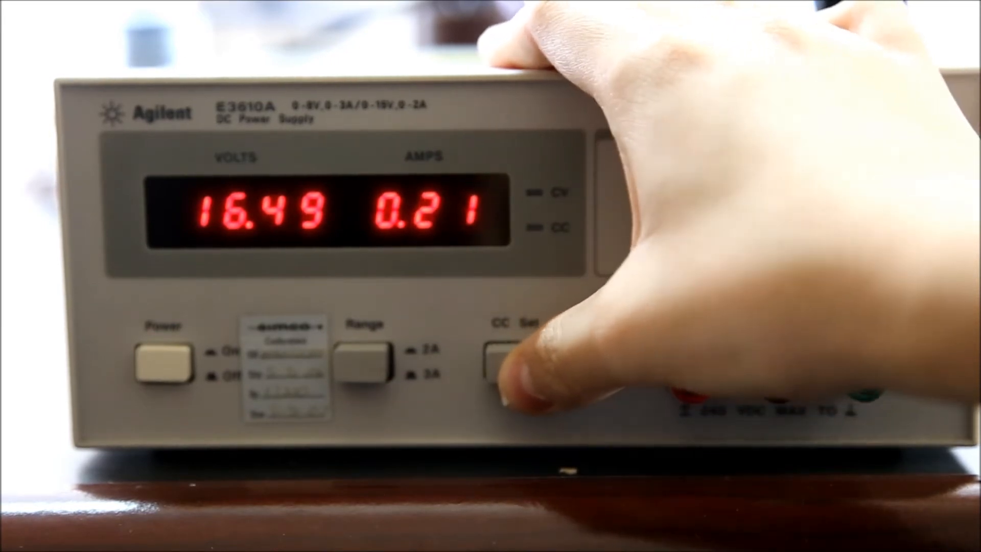